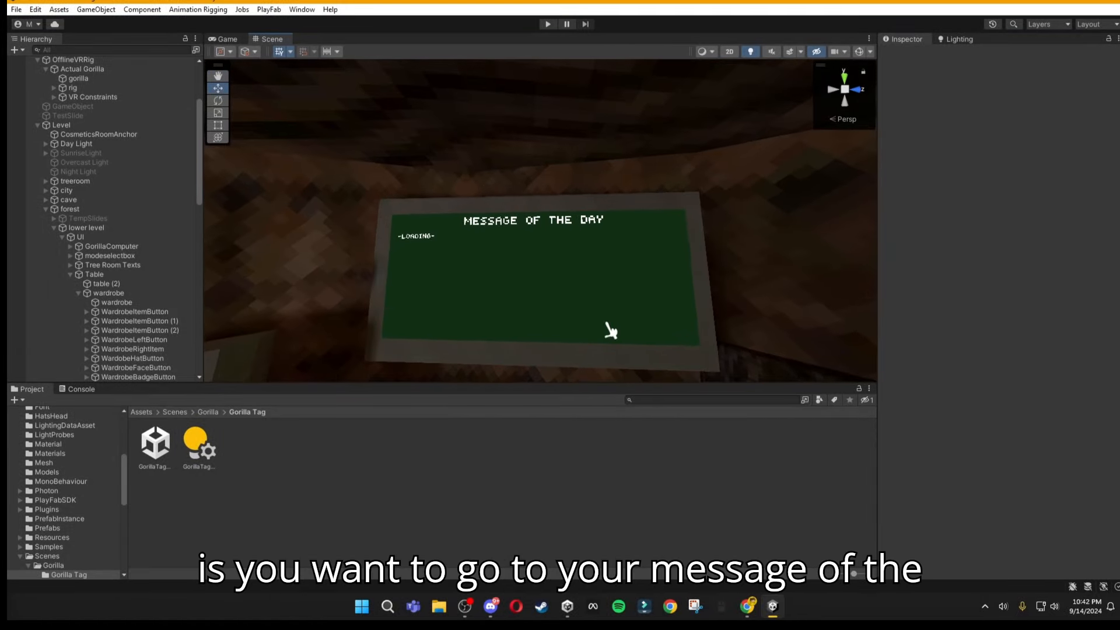
{"action": "mouse_move", "coordinate": [358, 232]}
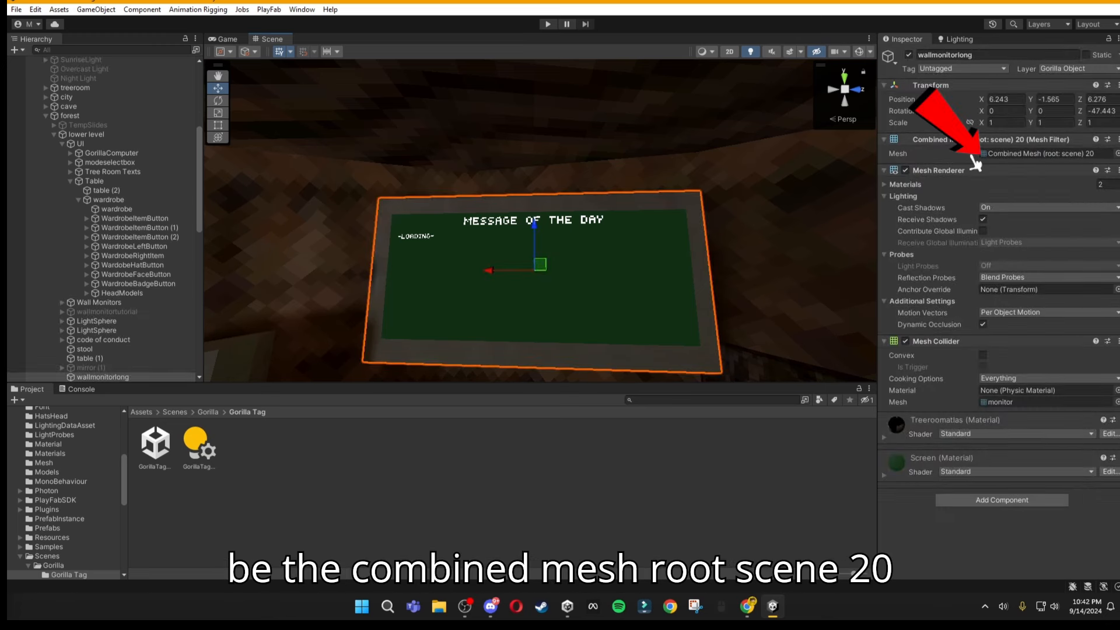
{"action": "mouse_move", "coordinate": [1031, 174]}
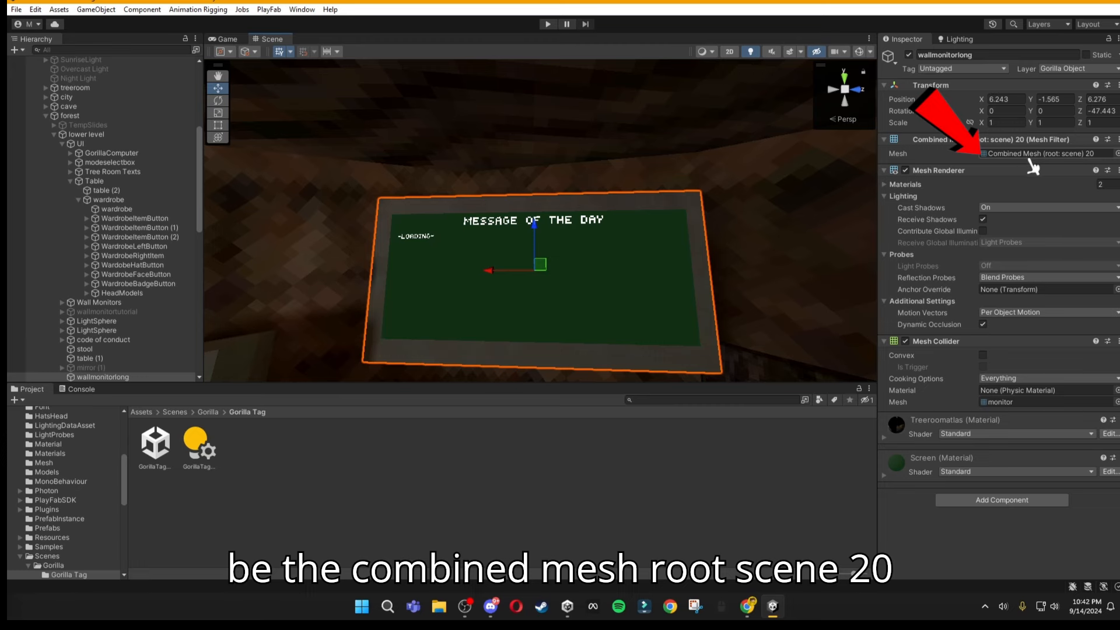
{"action": "mouse_move", "coordinate": [828, 253]}
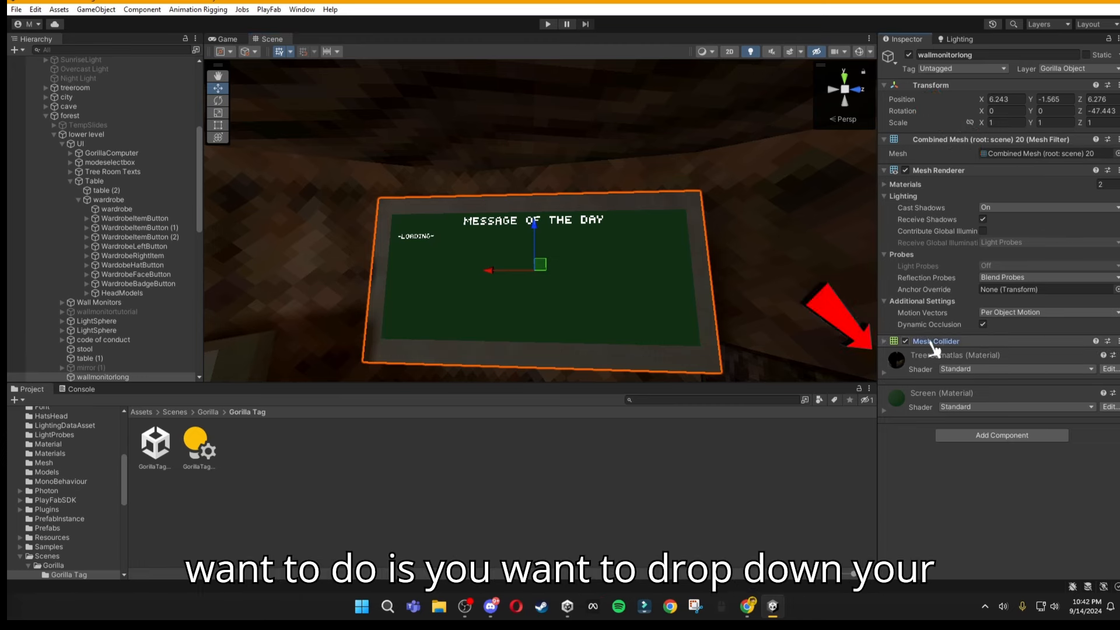
Assign the treeroom monitor mesh to the message-of-the-day board's Mesh Filter.
{"action": "left_click", "coordinate": [884, 340]}
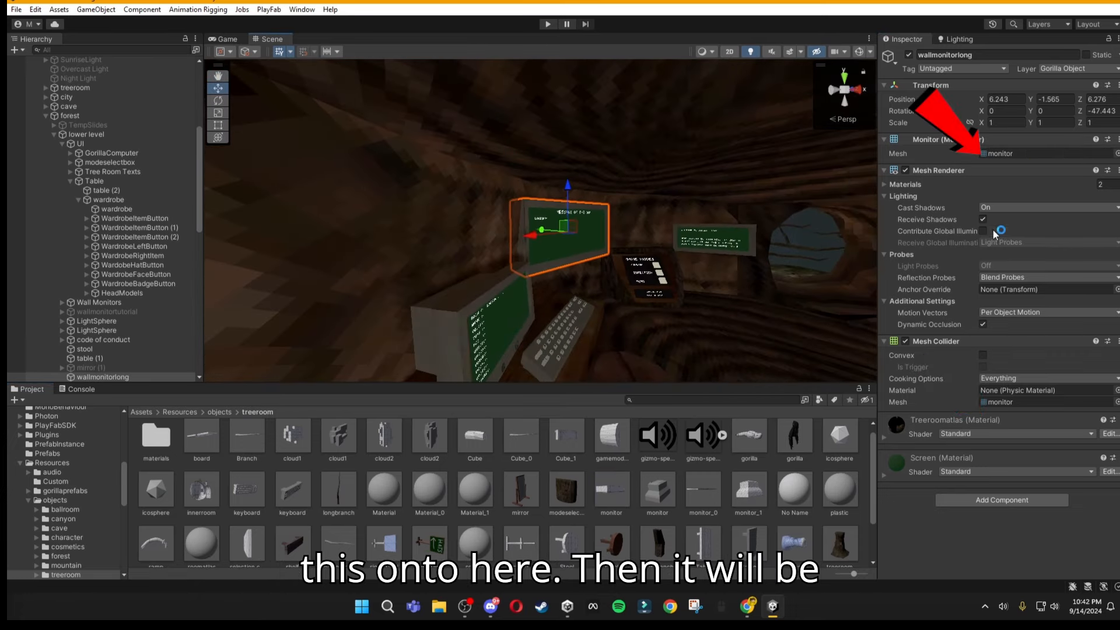
{"action": "left_click_drag", "start_coordinate": [543, 228], "coordinate": [578, 236]}
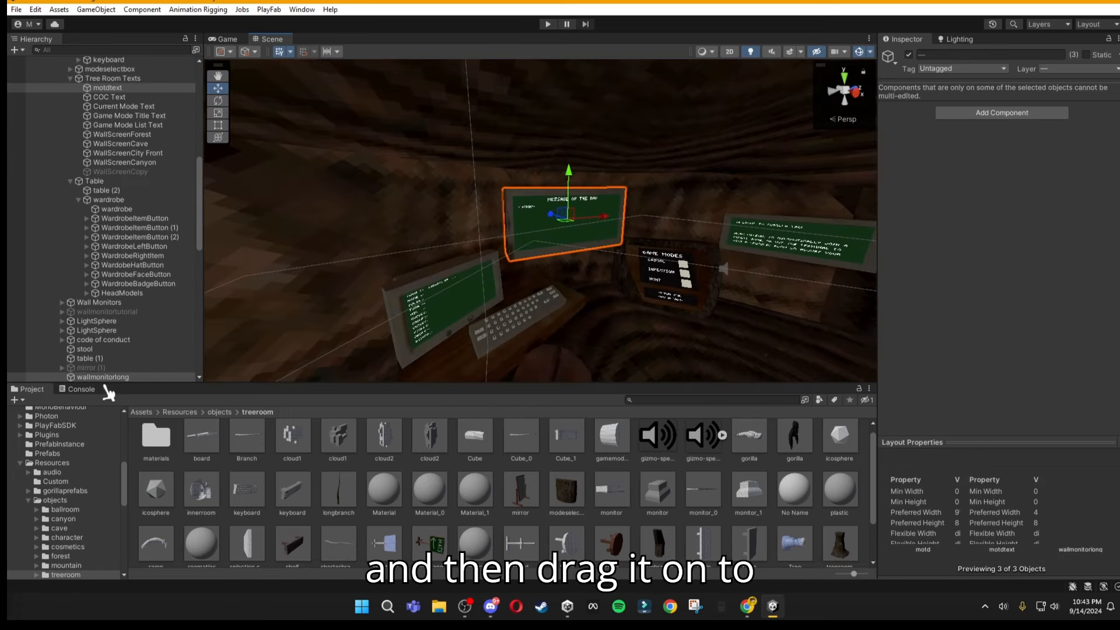
Parent motd and motdtext under wallmonitorlong and give motdtext a Canvas without transparent-mesh culling.
{"action": "left_click", "coordinate": [107, 87]}
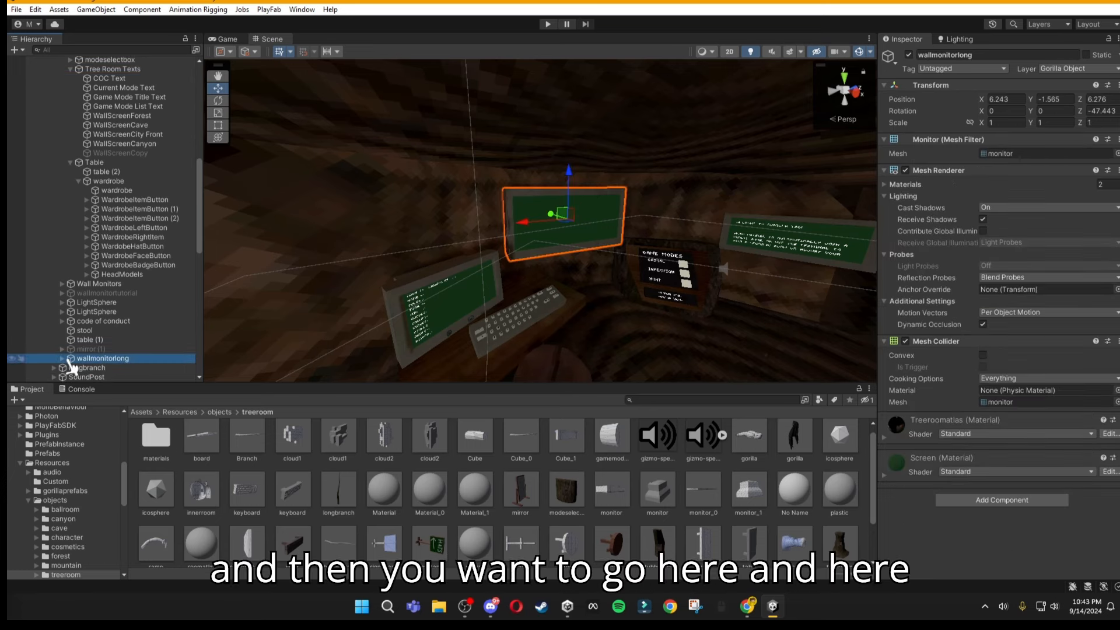
{"action": "left_click", "coordinate": [64, 358]}
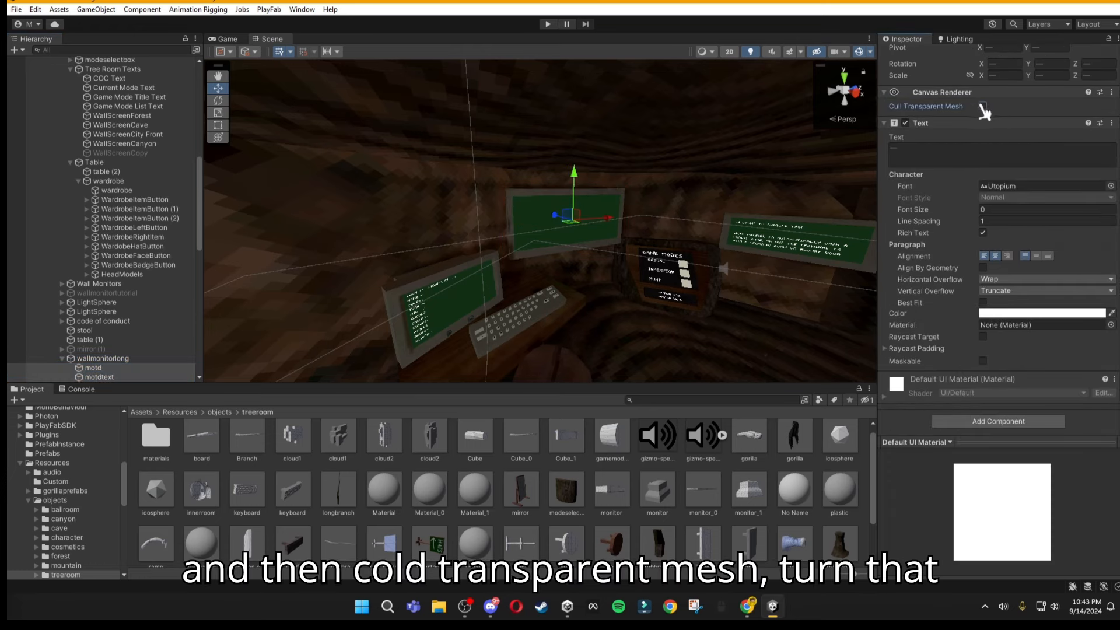
{"action": "left_click", "coordinate": [982, 106]}
{"action": "type", "text": "canva"}
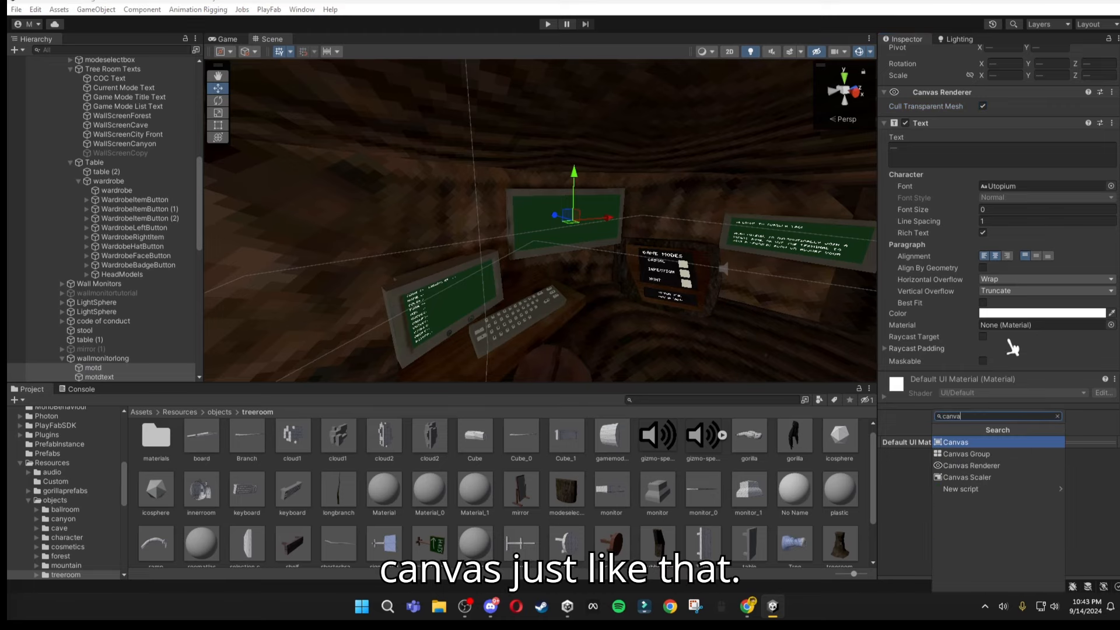
{"action": "left_click", "coordinate": [956, 441]}
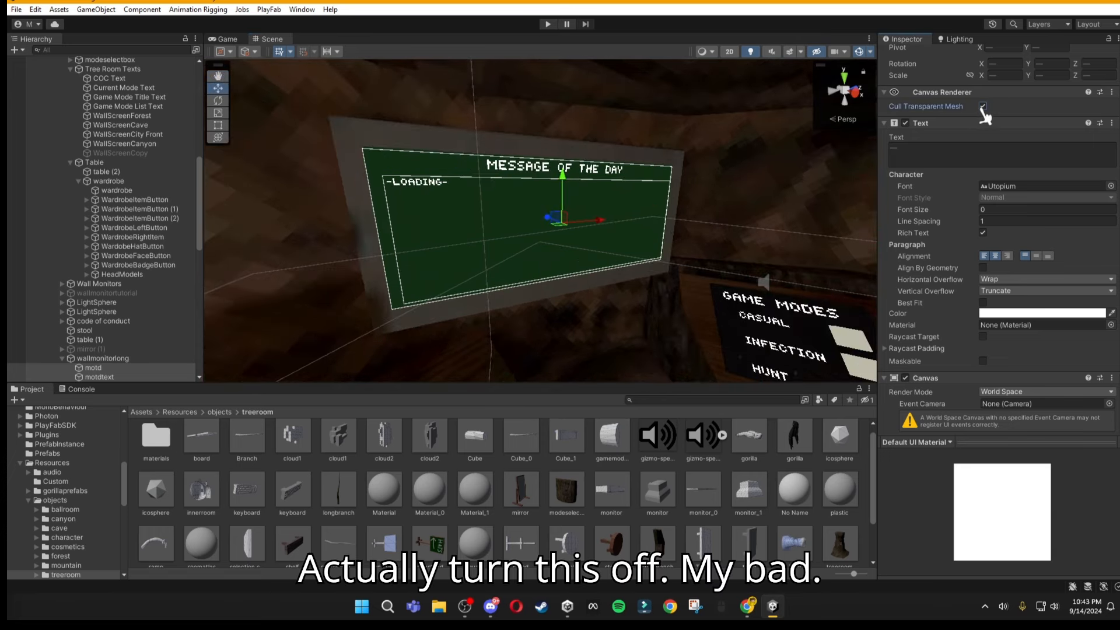
{"action": "left_click", "coordinate": [983, 106]}
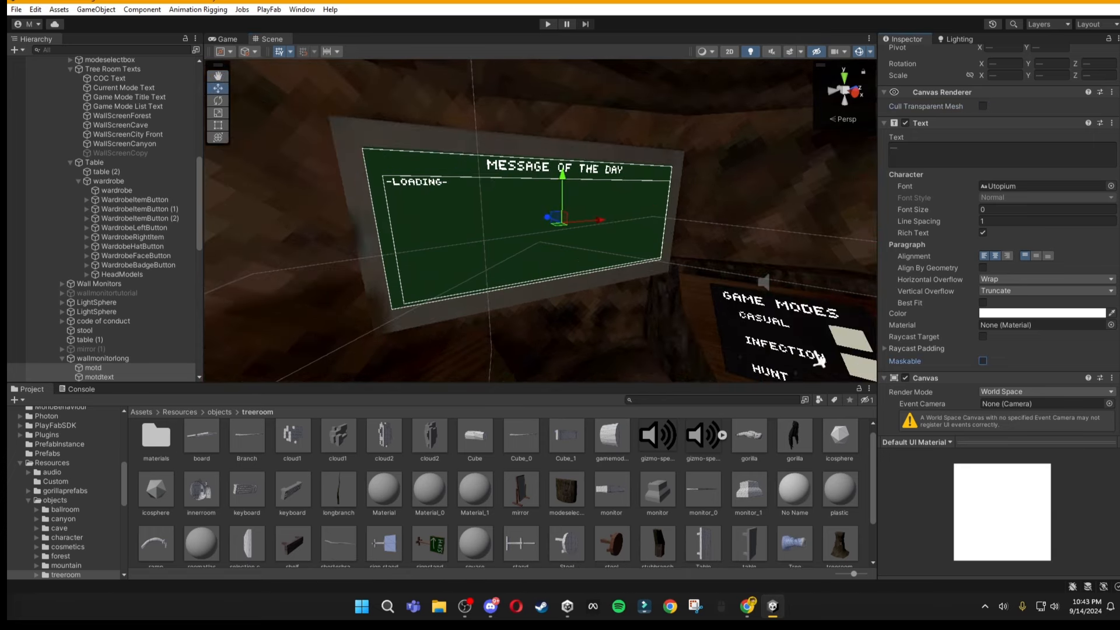
{"action": "left_click", "coordinate": [102, 358]}
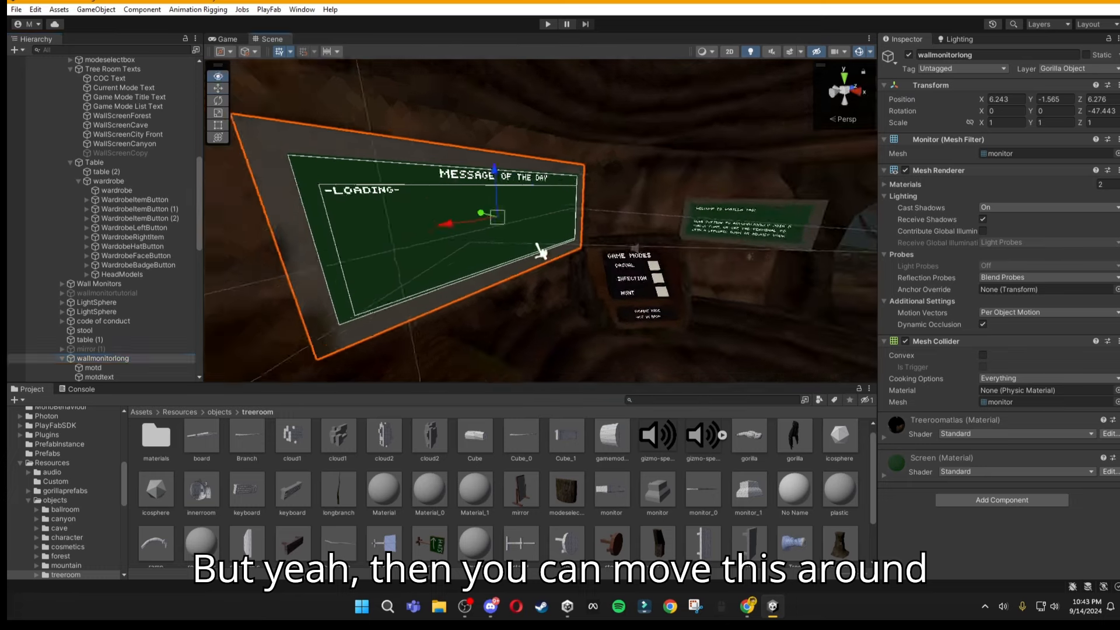
Select wallmonitorlong and move the board with its Loading text to a new spot.
{"action": "left_click", "coordinate": [99, 376]}
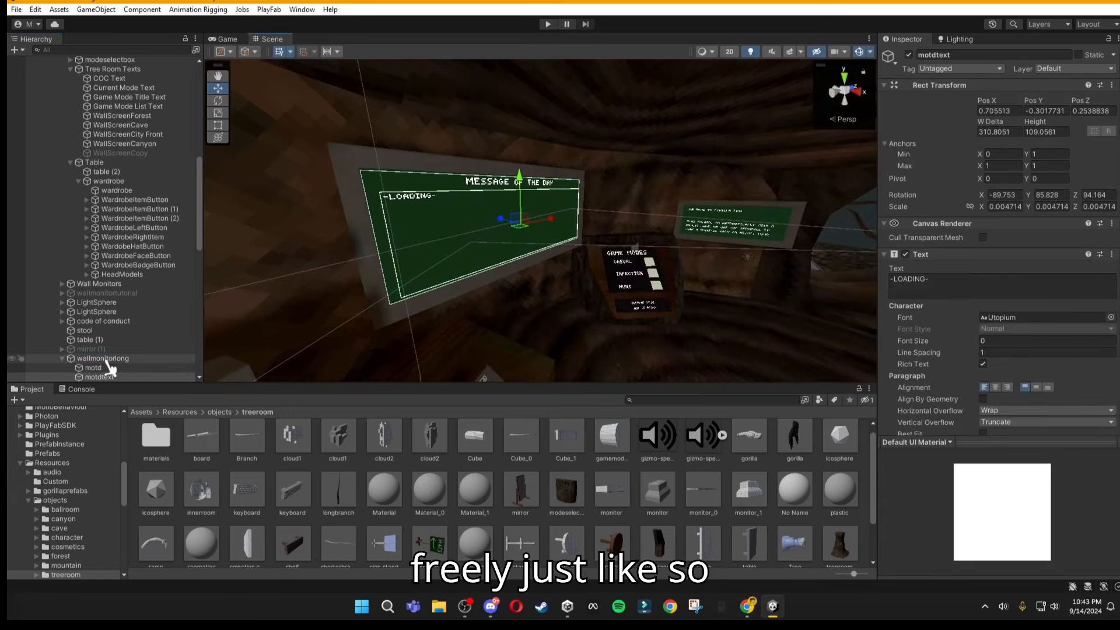
{"action": "left_click", "coordinate": [104, 358]}
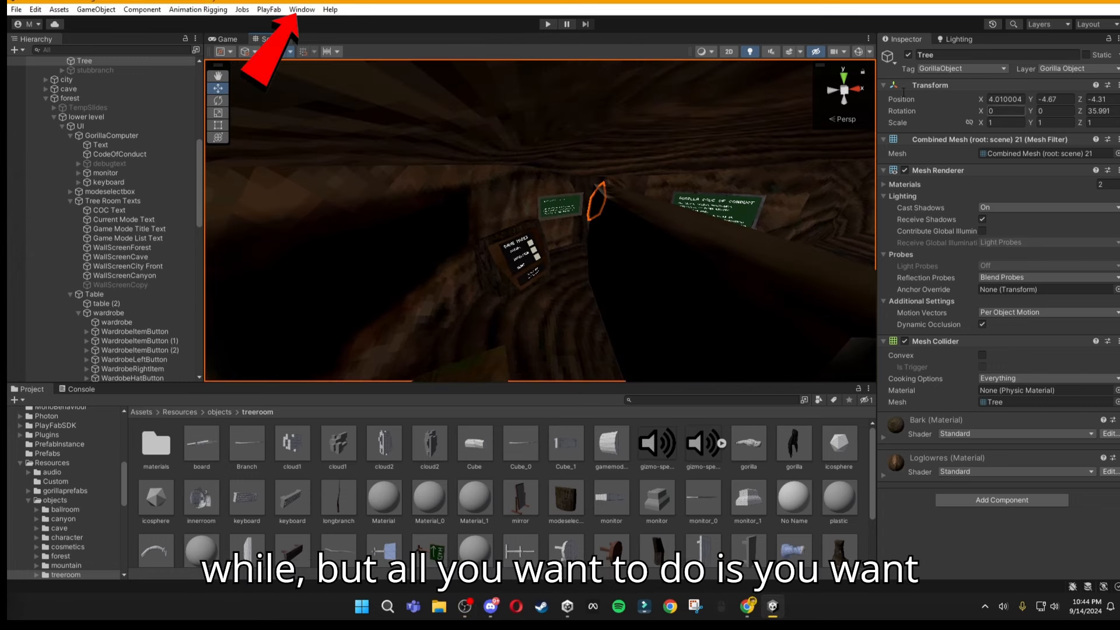
Open the Rendering > Lighting window and generate the scene lighting.
{"action": "left_click", "coordinate": [330, 9]}
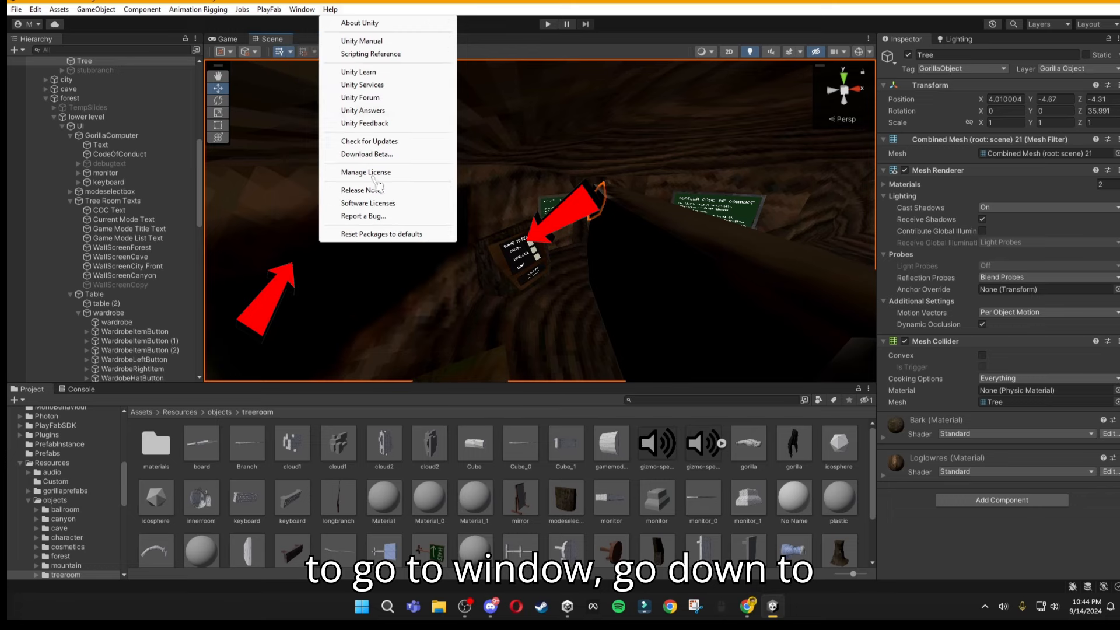
{"action": "left_click", "coordinate": [301, 10]}
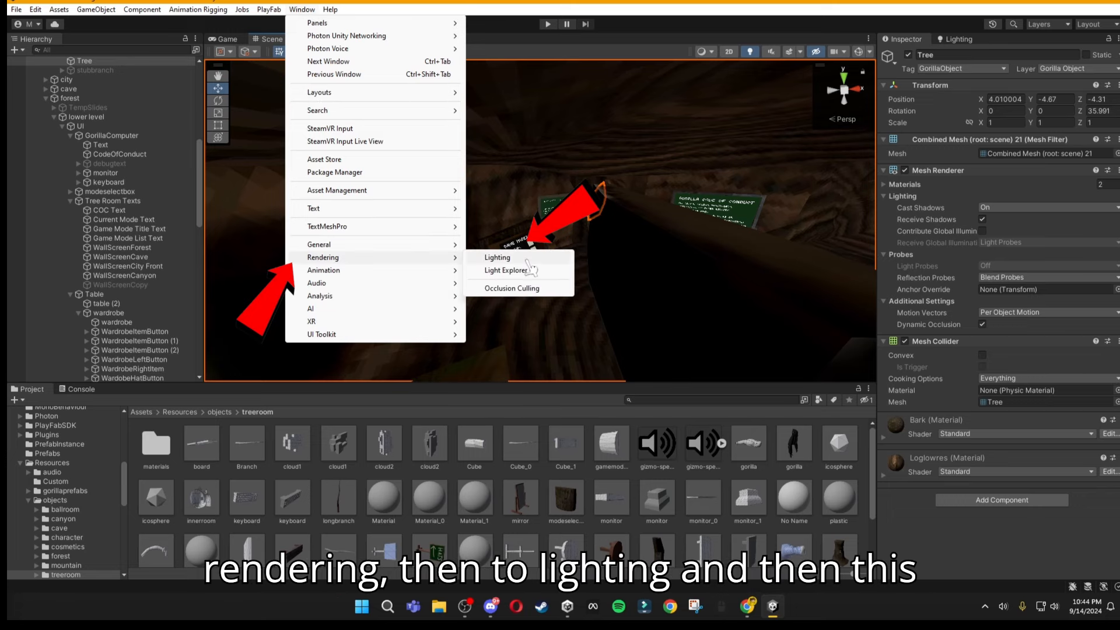
{"action": "left_click", "coordinate": [497, 257]}
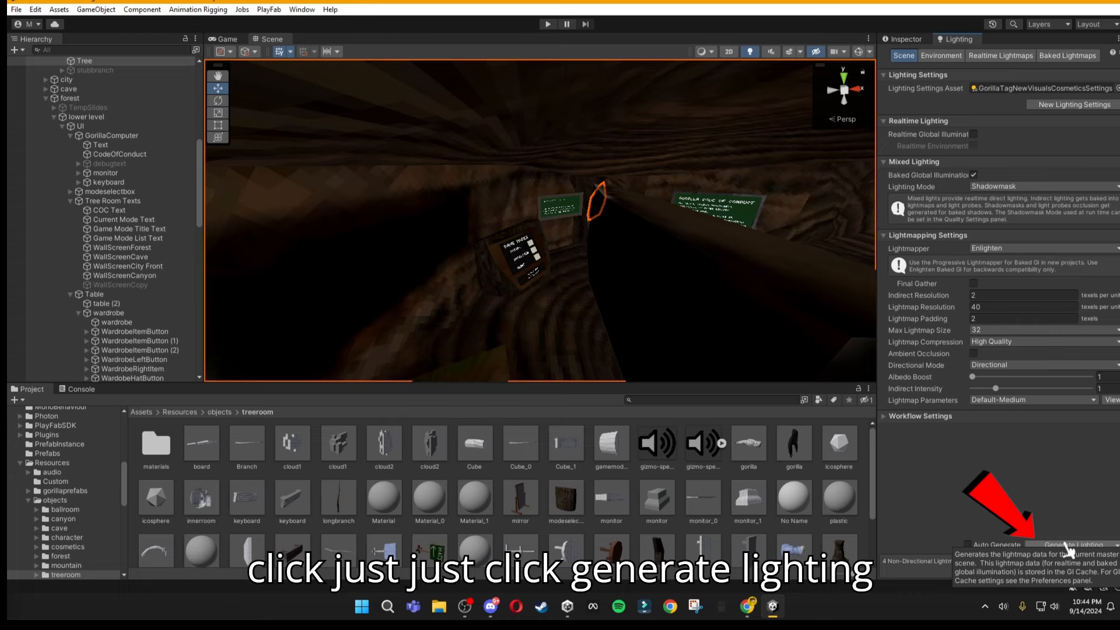
{"action": "left_click", "coordinate": [1072, 545]}
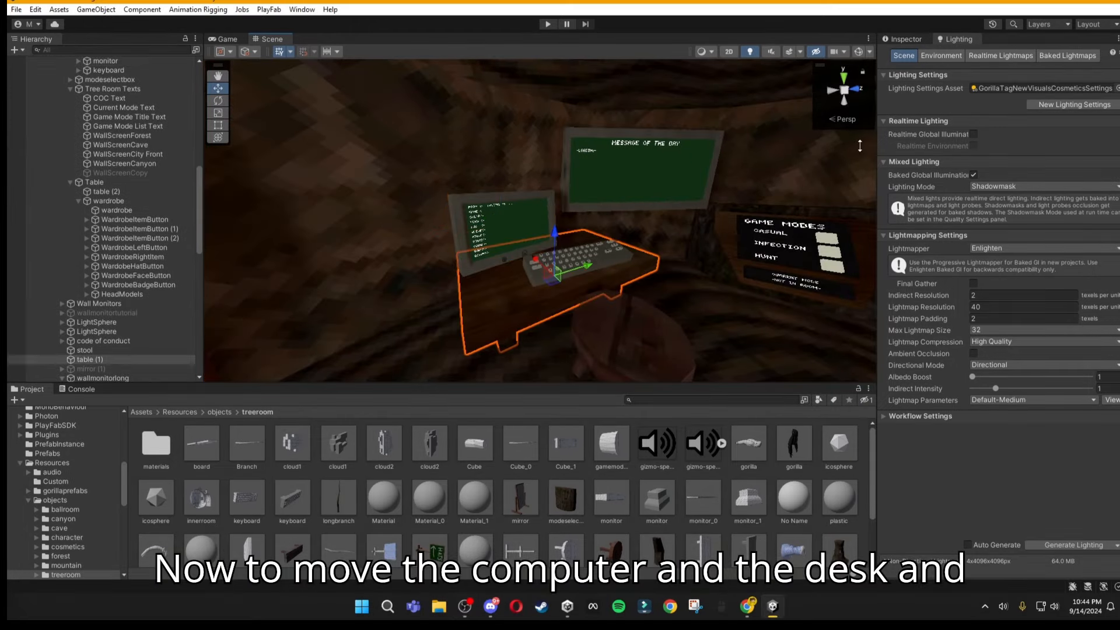
Give GorillaComputer's monitor and keyboard children their own monitor and keyboard meshes.
{"action": "left_click", "coordinate": [86, 359]}
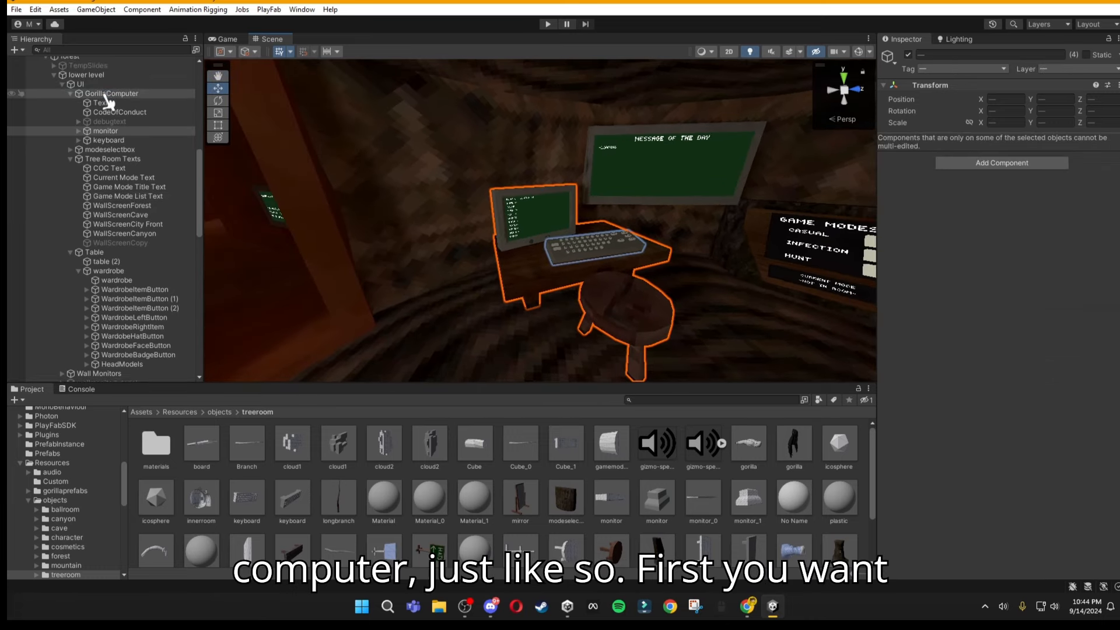
{"action": "left_click", "coordinate": [103, 93]}
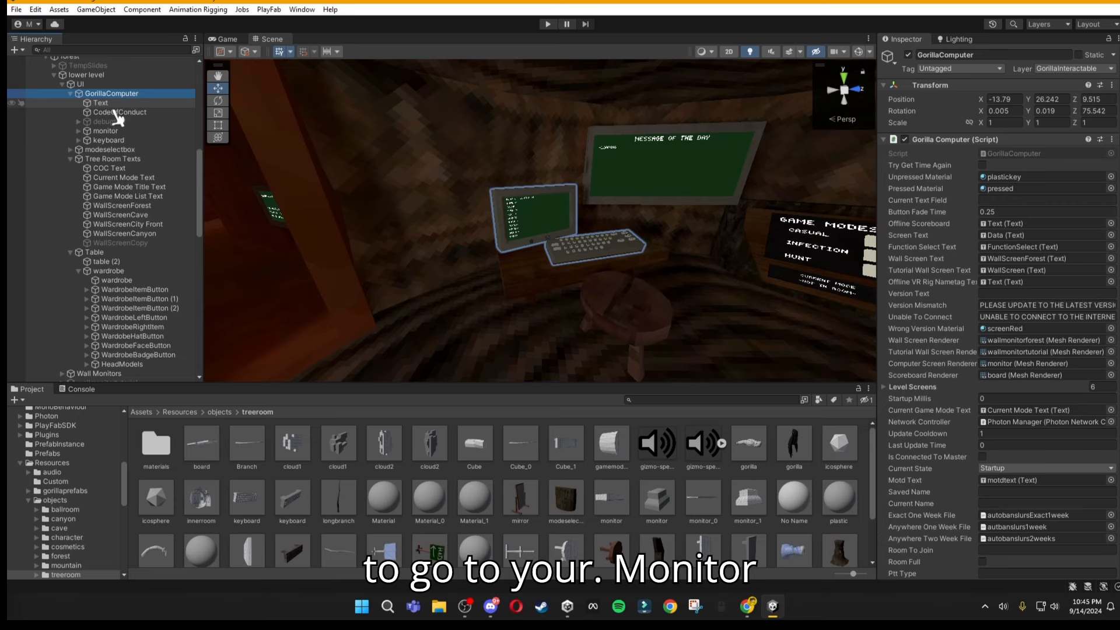
{"action": "left_click", "coordinate": [107, 131]}
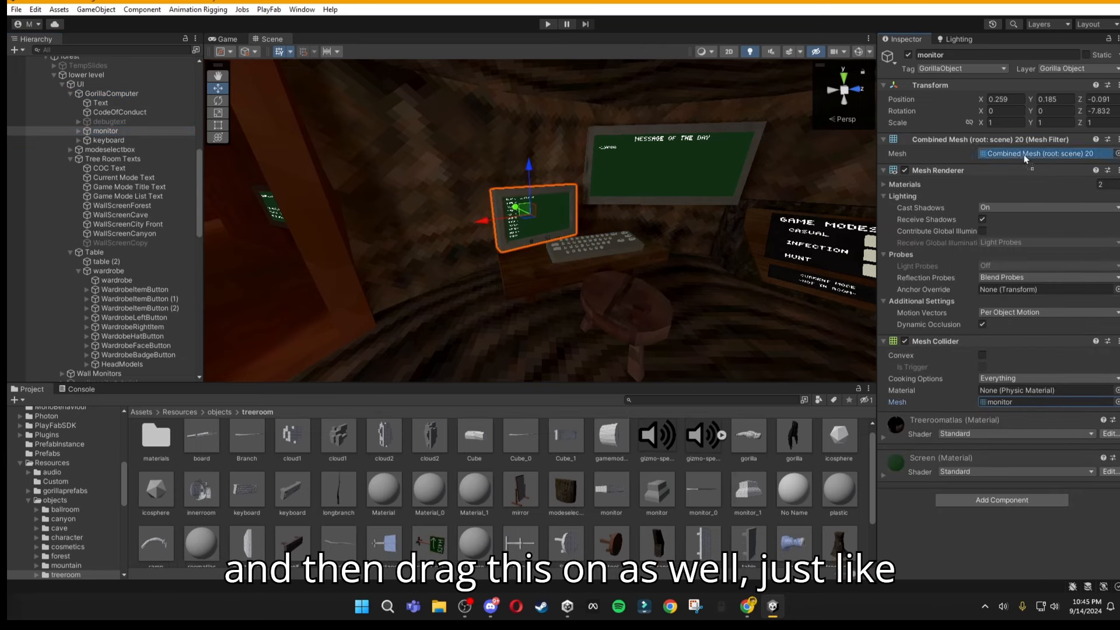
{"action": "left_click", "coordinate": [108, 140]}
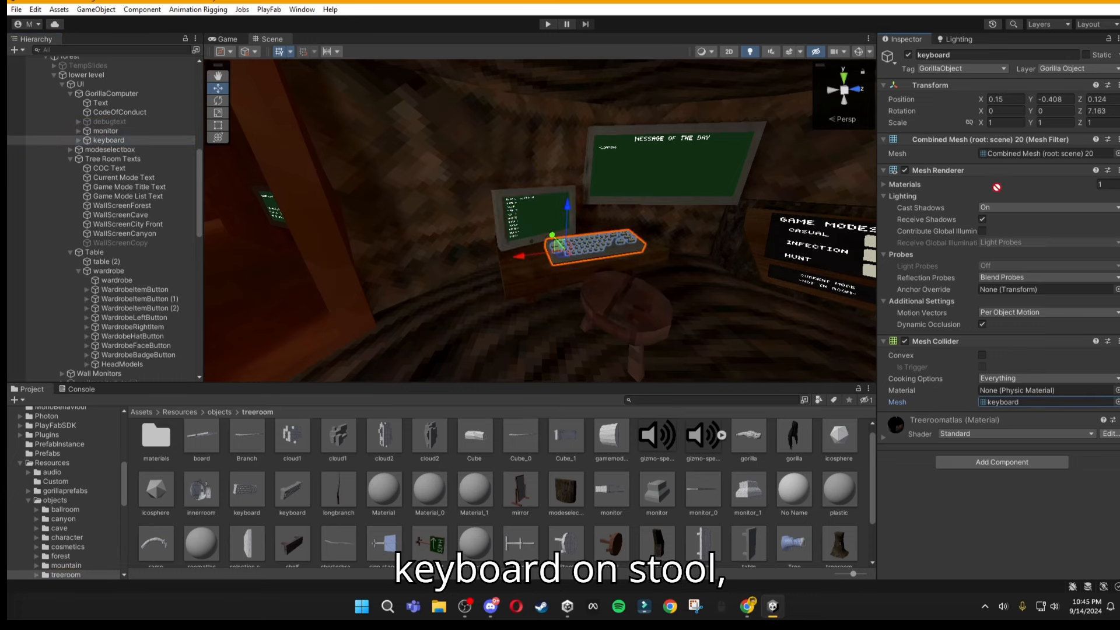
{"action": "left_click", "coordinate": [83, 376]}
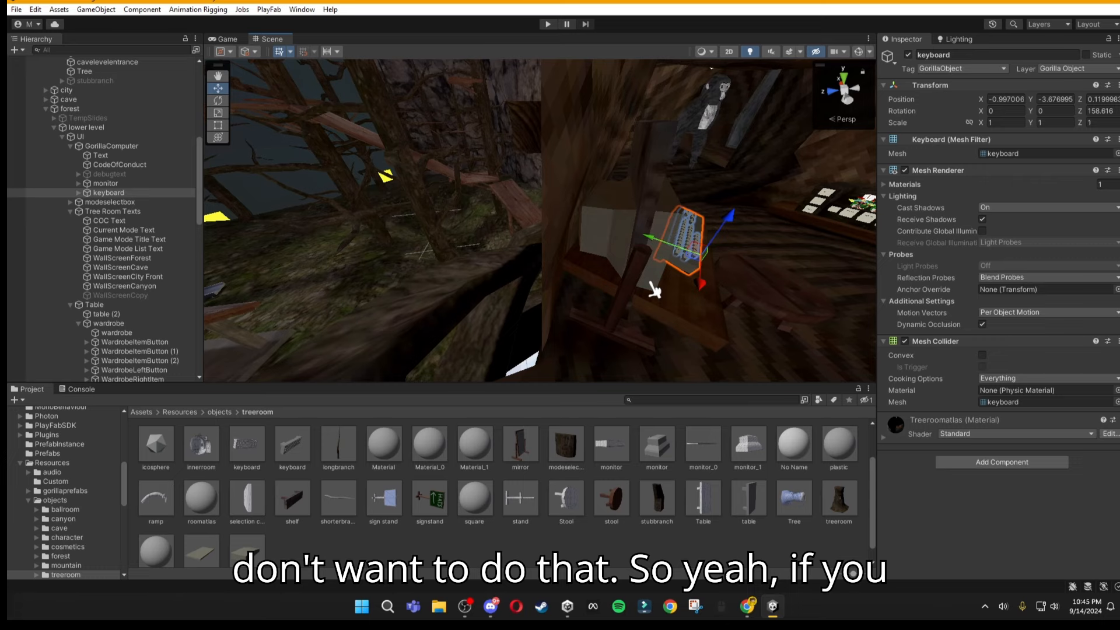
{"action": "mouse_move", "coordinate": [743, 151]}
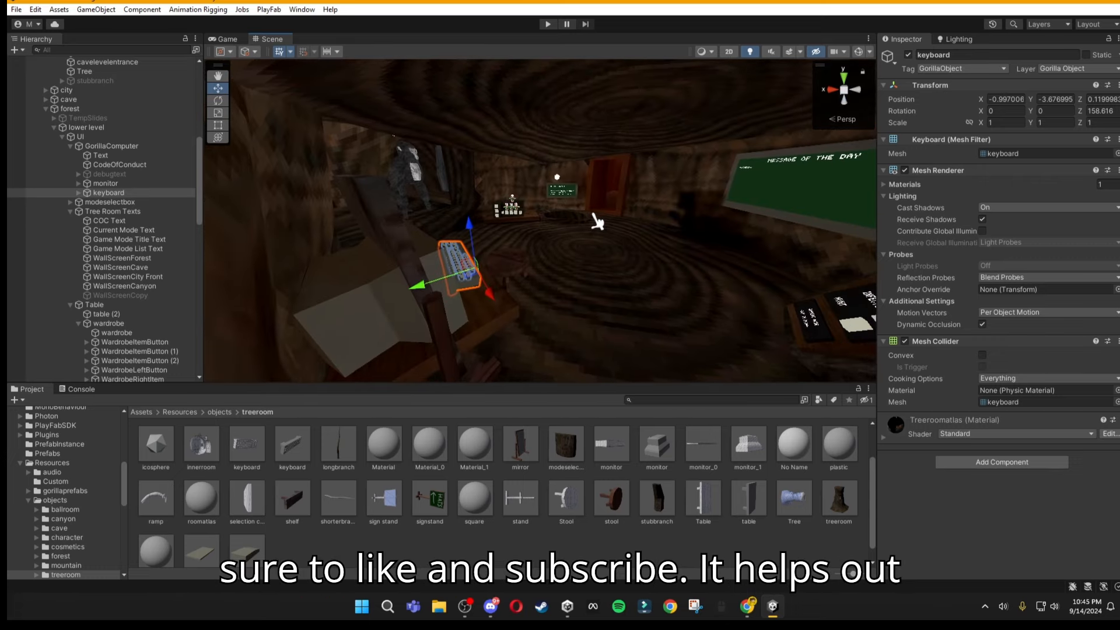
{"action": "mouse_move", "coordinate": [359, 295]}
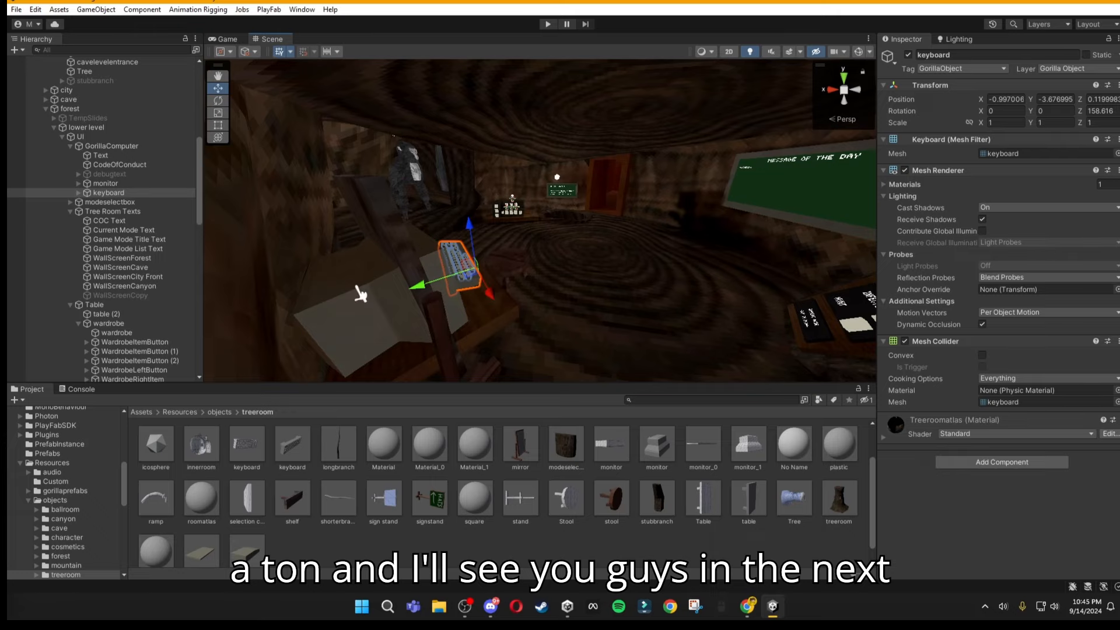